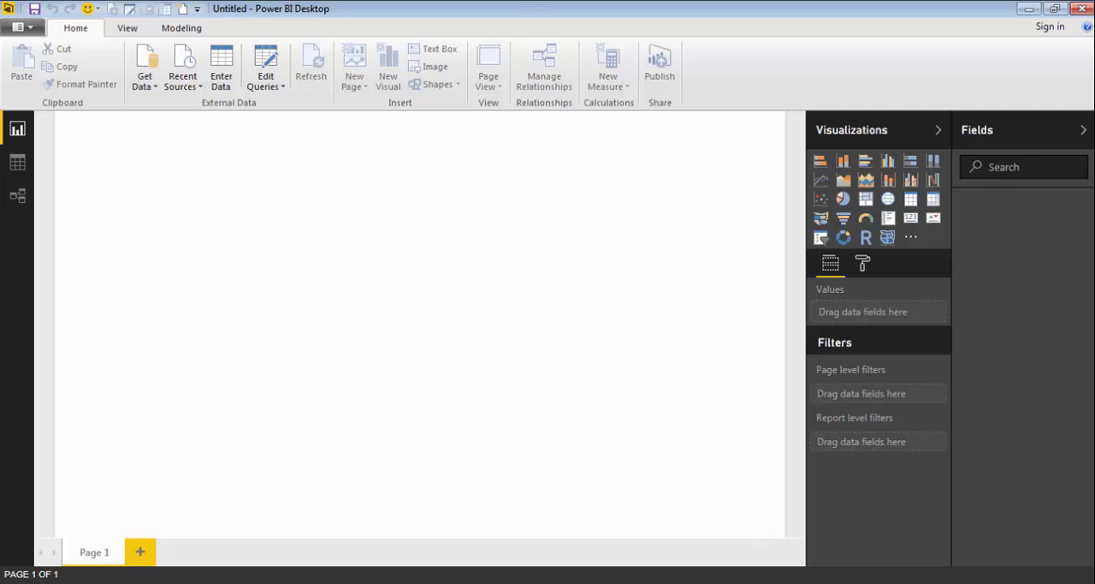
{"action": "mouse_move", "coordinate": [469, 210]}
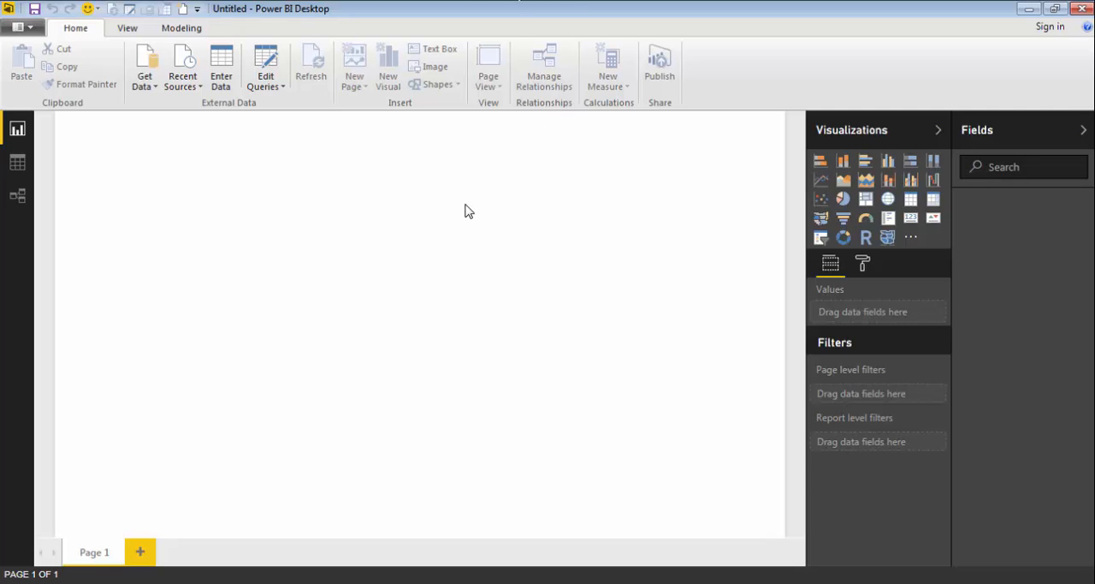
{"action": "mouse_move", "coordinate": [955, 145]}
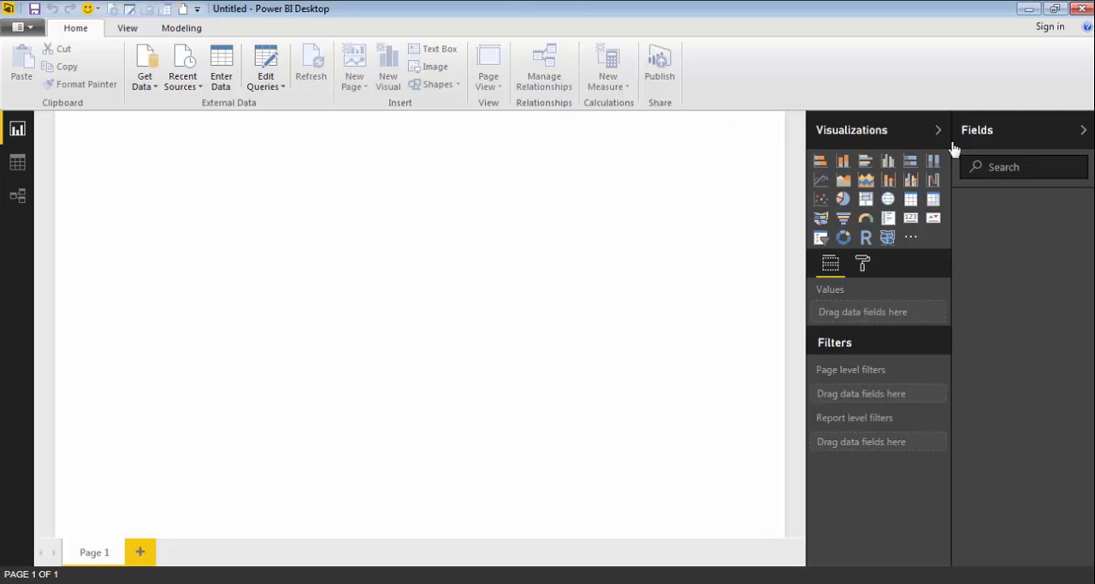
{"action": "mouse_move", "coordinate": [972, 261]}
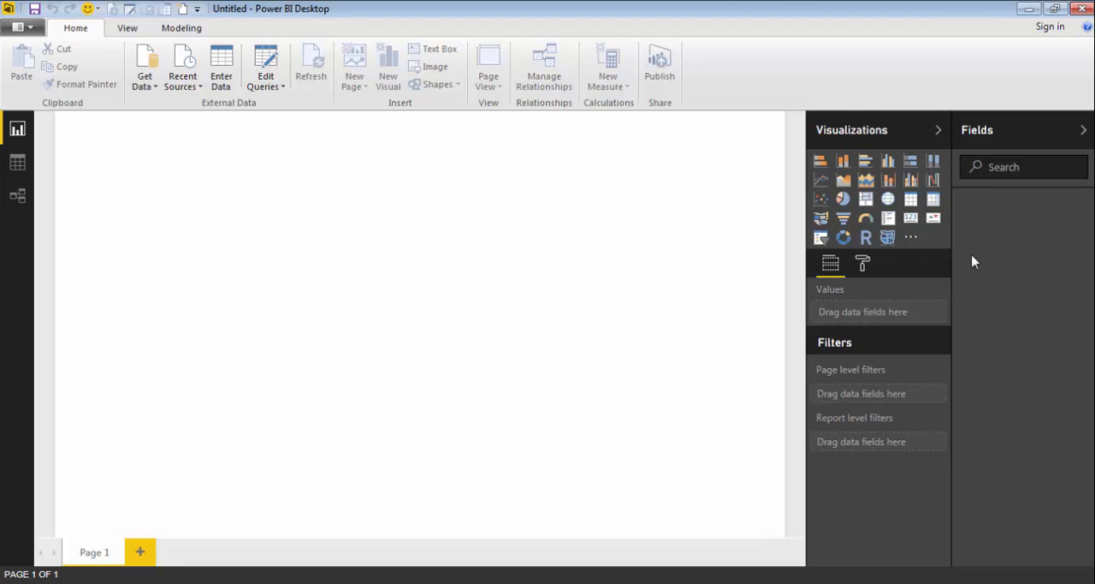
{"action": "mouse_move", "coordinate": [1024, 11]}
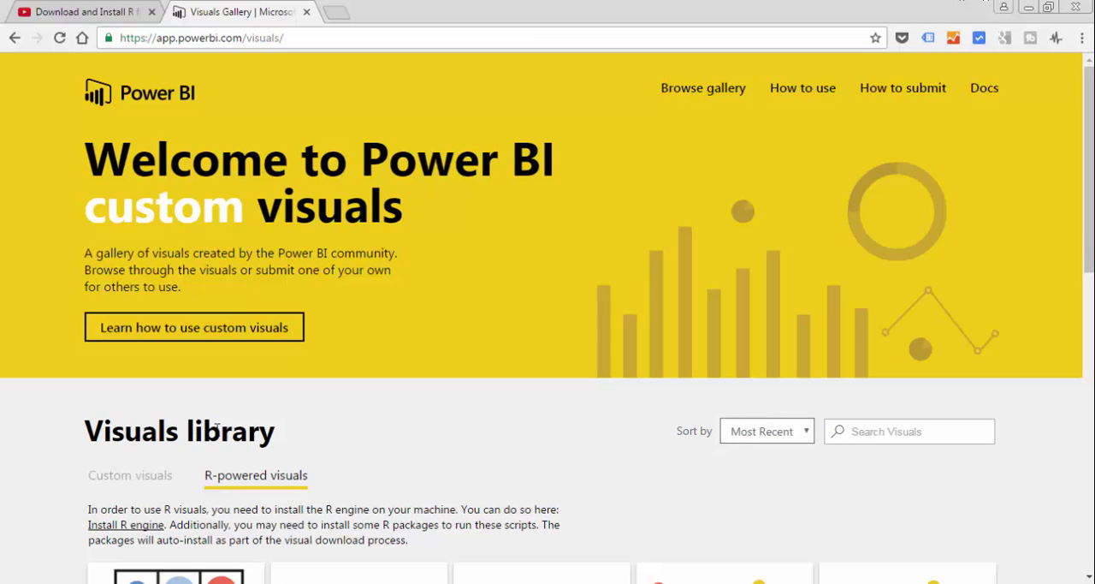
Show the Custom visuals library and browse the gallery to its end and back toward the top.
{"action": "left_click", "coordinate": [130, 476]}
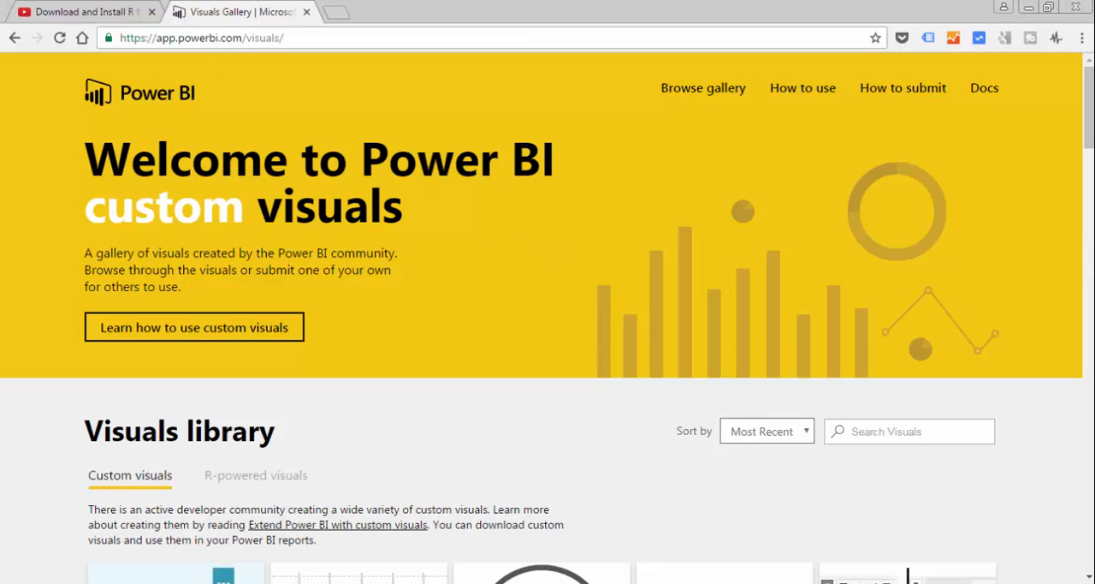
{"action": "scroll", "scroll_direction": "down", "scroll_amount": 3}
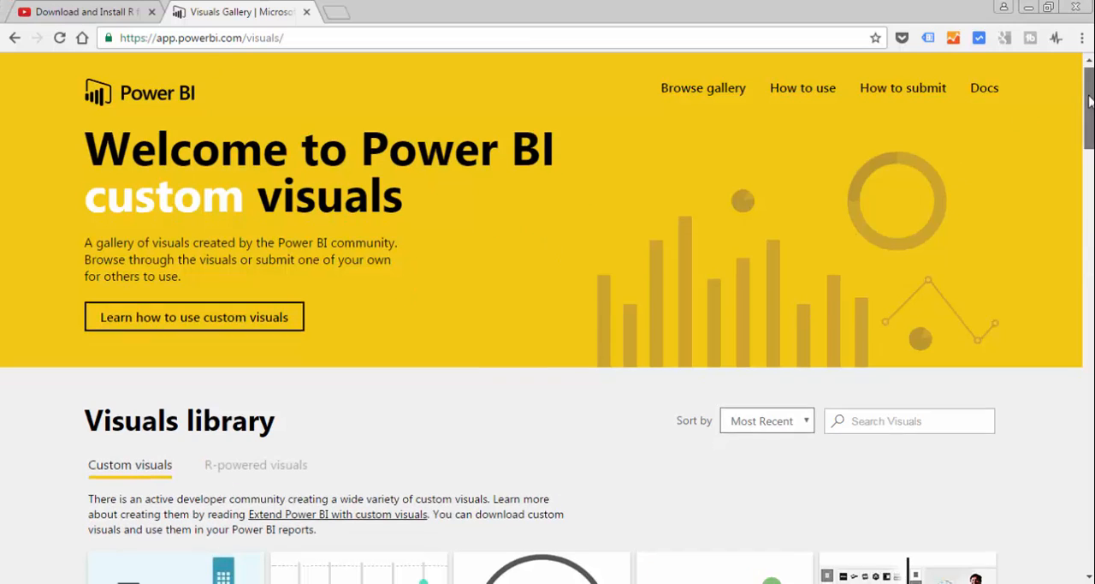
{"action": "scroll", "scroll_direction": "down", "scroll_amount": 3}
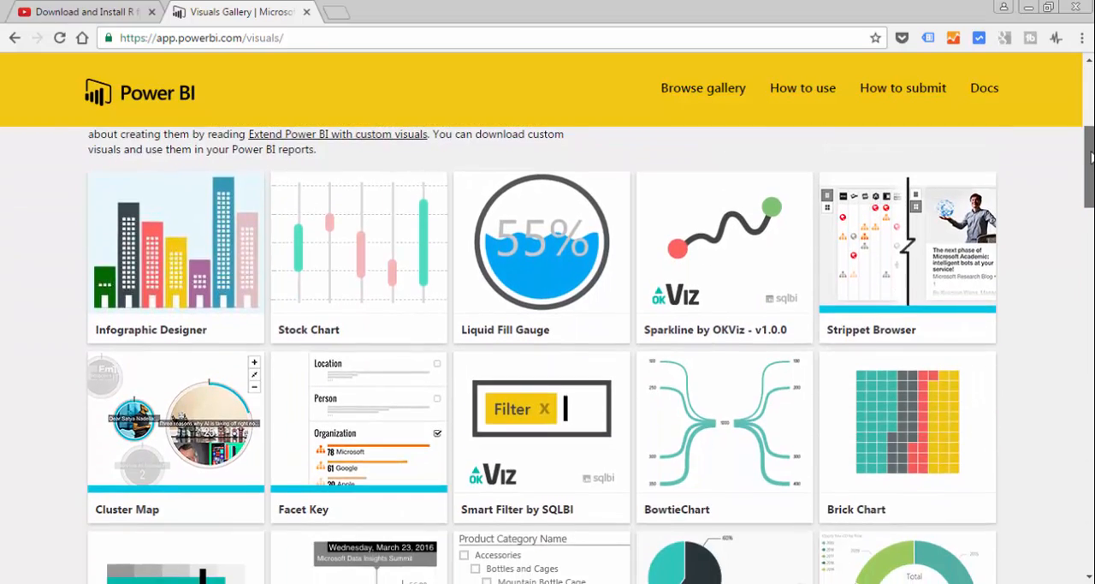
{"action": "scroll", "scroll_direction": "down", "scroll_amount": 3}
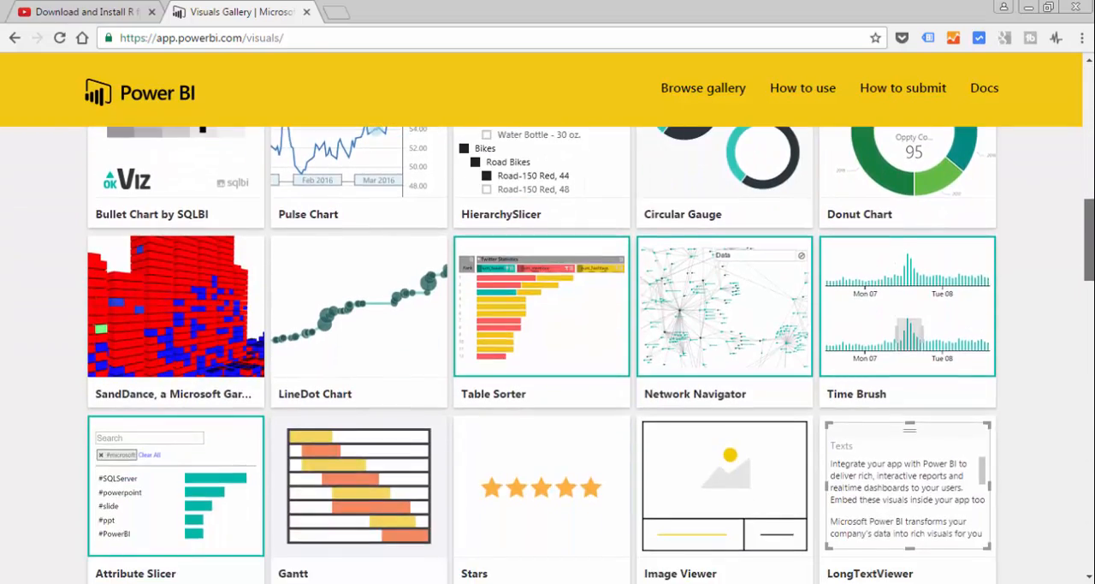
{"action": "scroll", "scroll_direction": "down", "scroll_amount": 3}
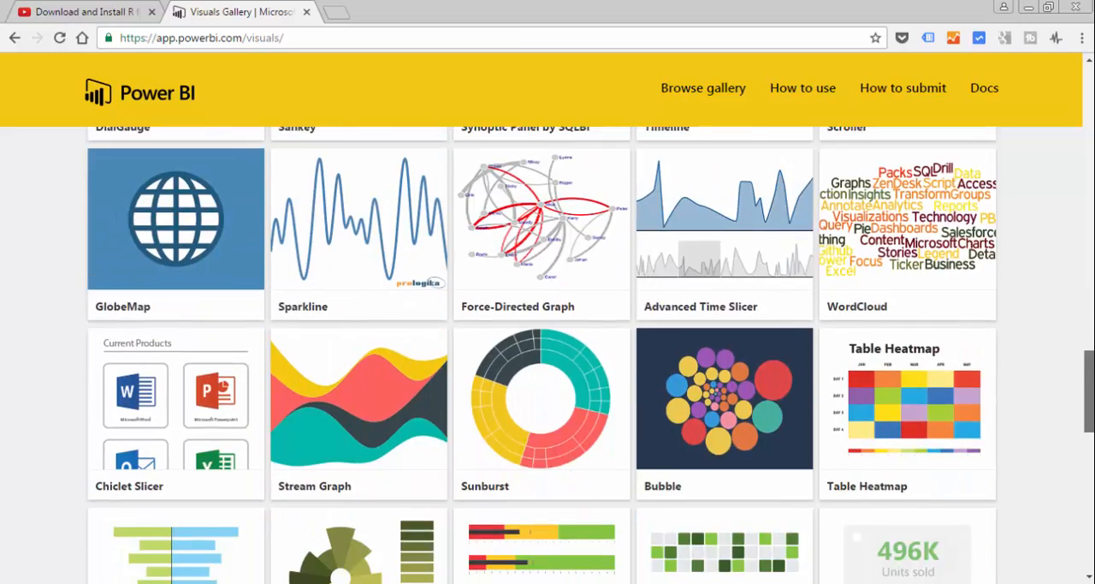
{"action": "scroll", "scroll_direction": "down", "scroll_amount": 3}
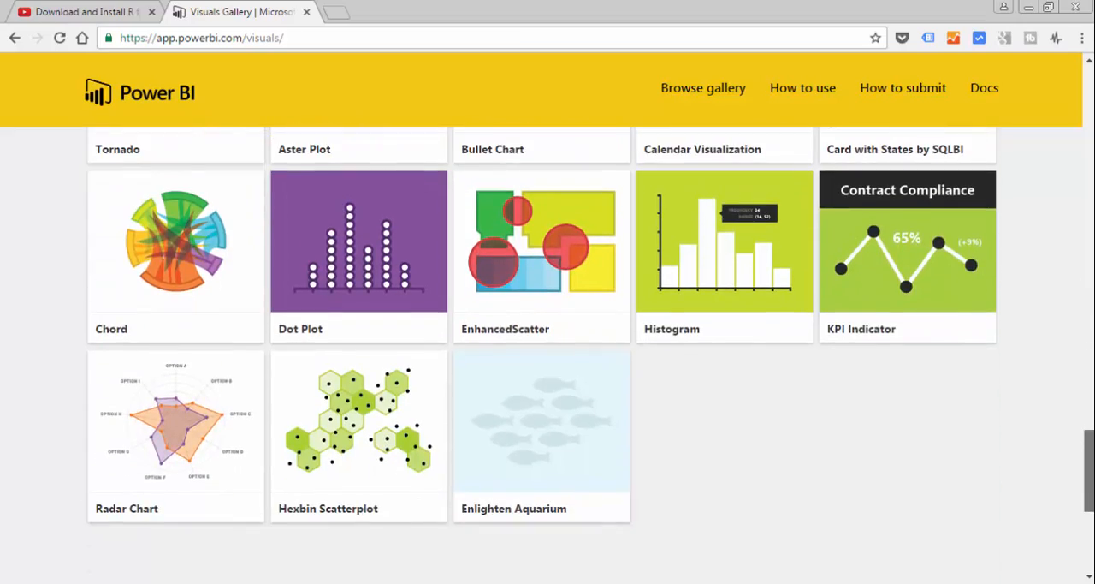
{"action": "scroll", "scroll_direction": "down", "scroll_amount": 3}
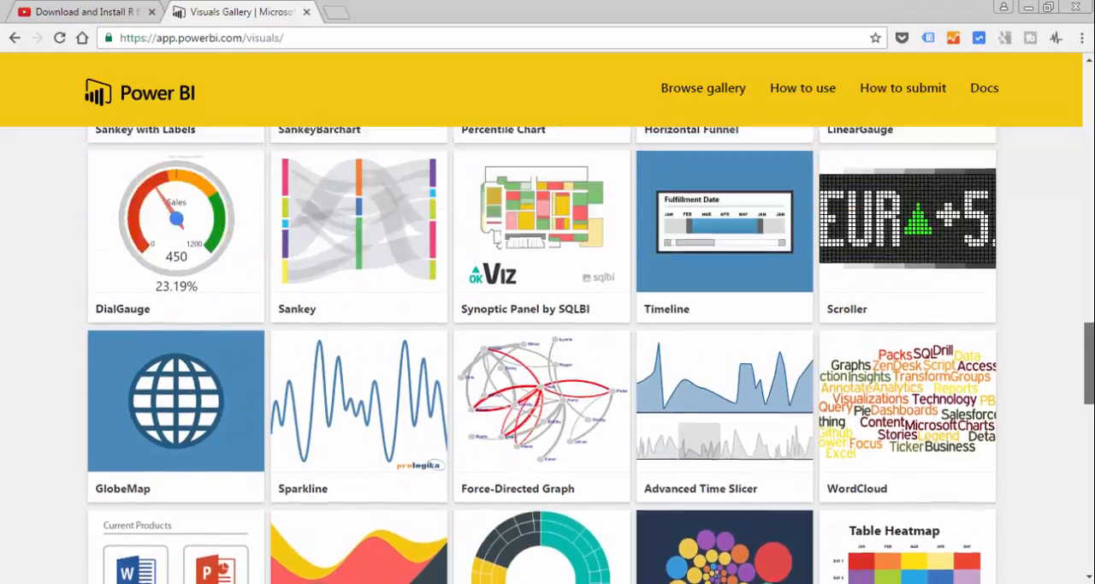
{"action": "scroll", "scroll_direction": "down", "scroll_amount": 3}
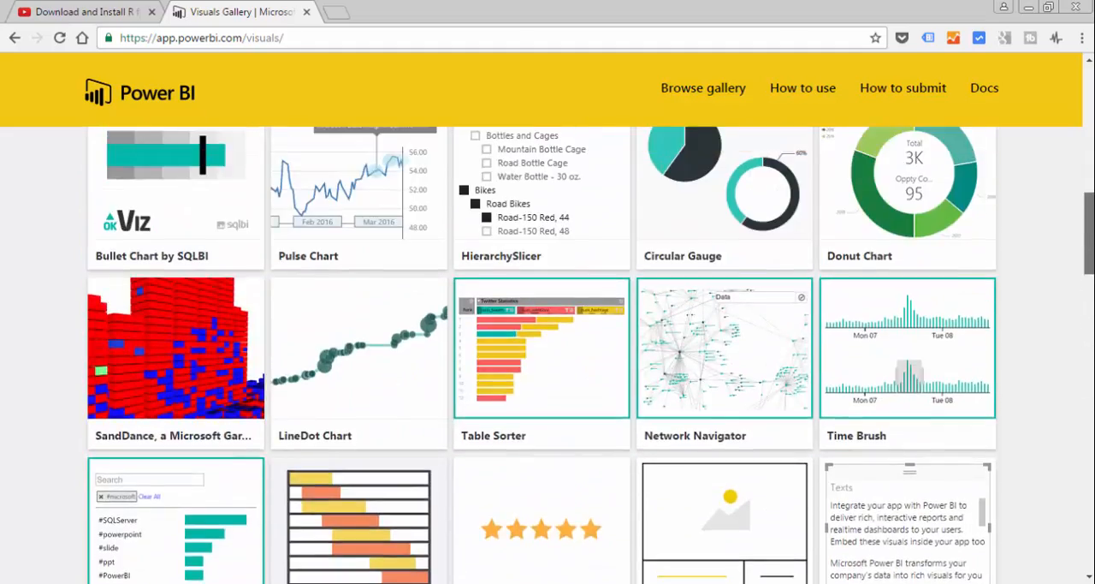
{"action": "scroll", "scroll_direction": "up", "scroll_amount": 3}
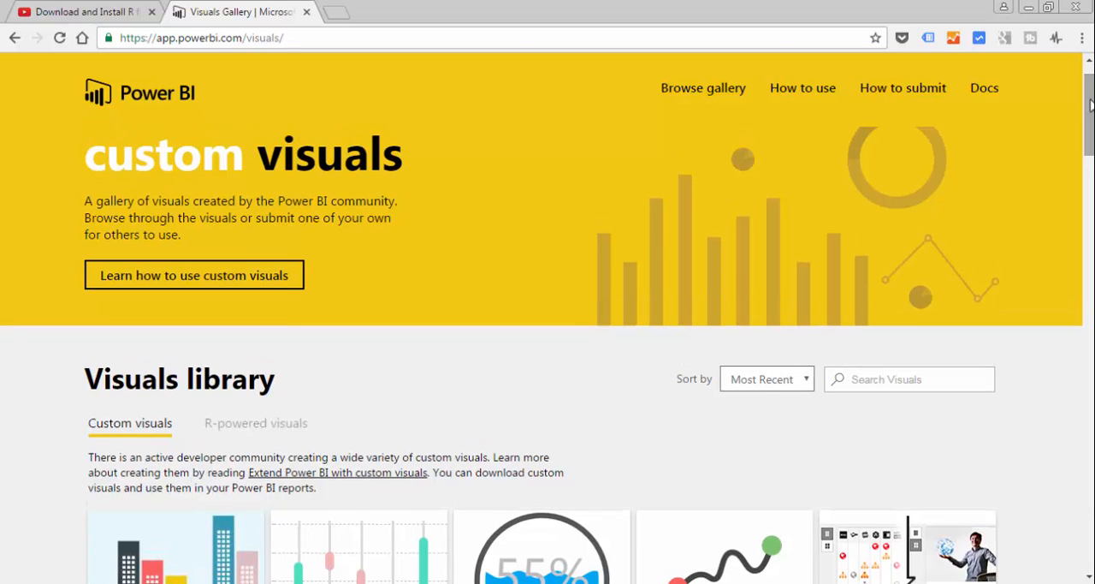
{"action": "mouse_move", "coordinate": [289, 431]}
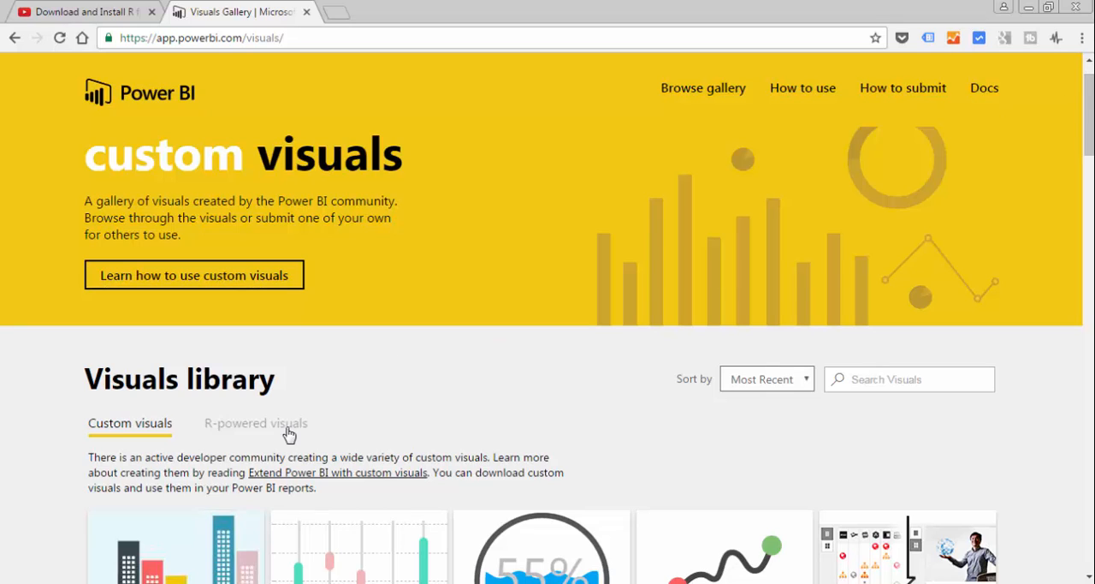
{"action": "mouse_move", "coordinate": [257, 426]}
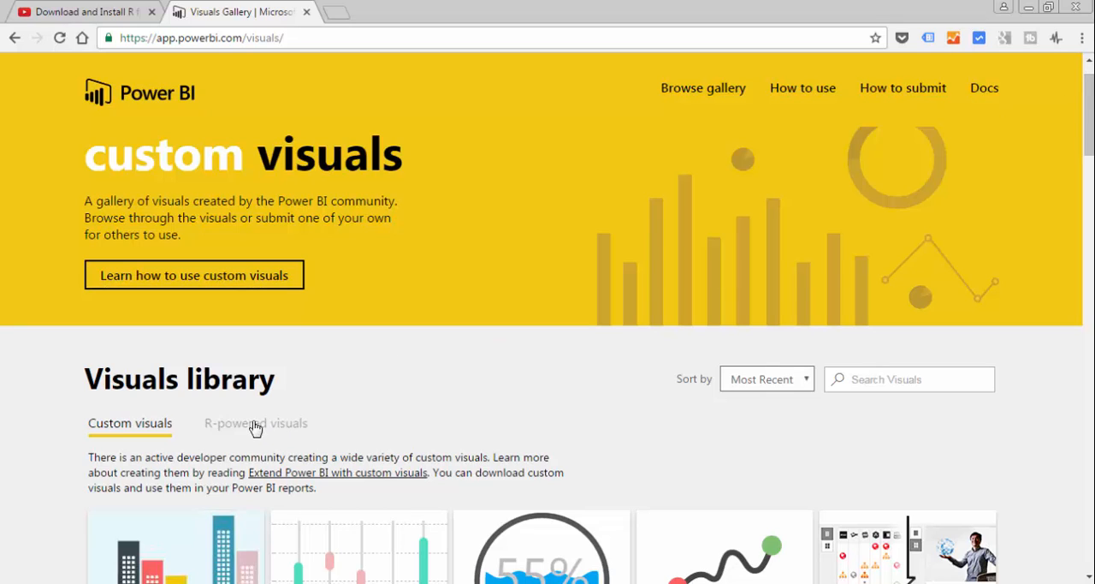
Show the R-powered visuals list, from Correlation plot down to Spline.
{"action": "left_click", "coordinate": [257, 423]}
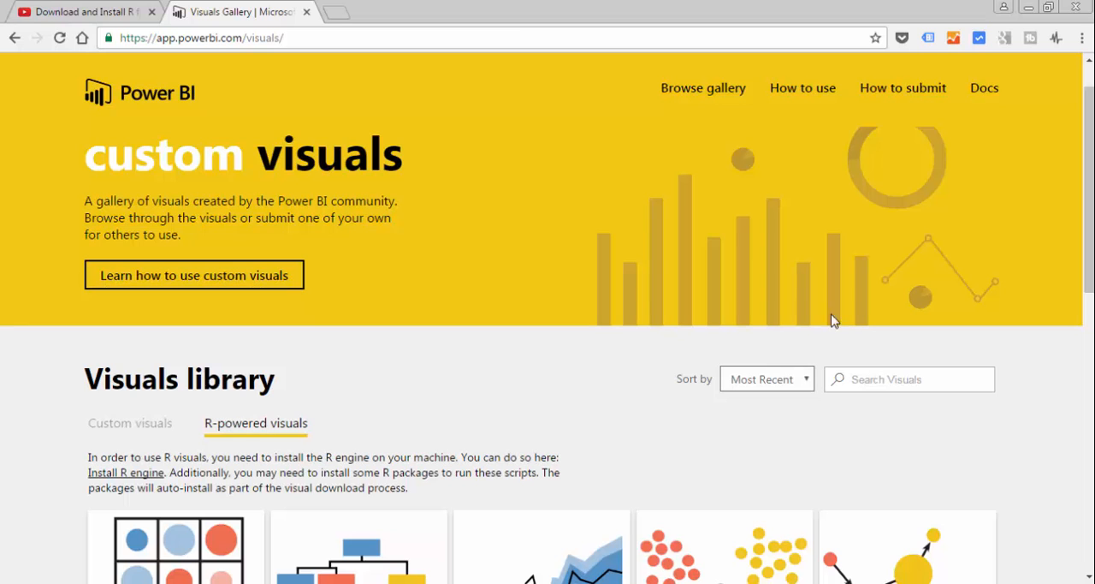
{"action": "scroll", "scroll_direction": "down", "scroll_amount": 3}
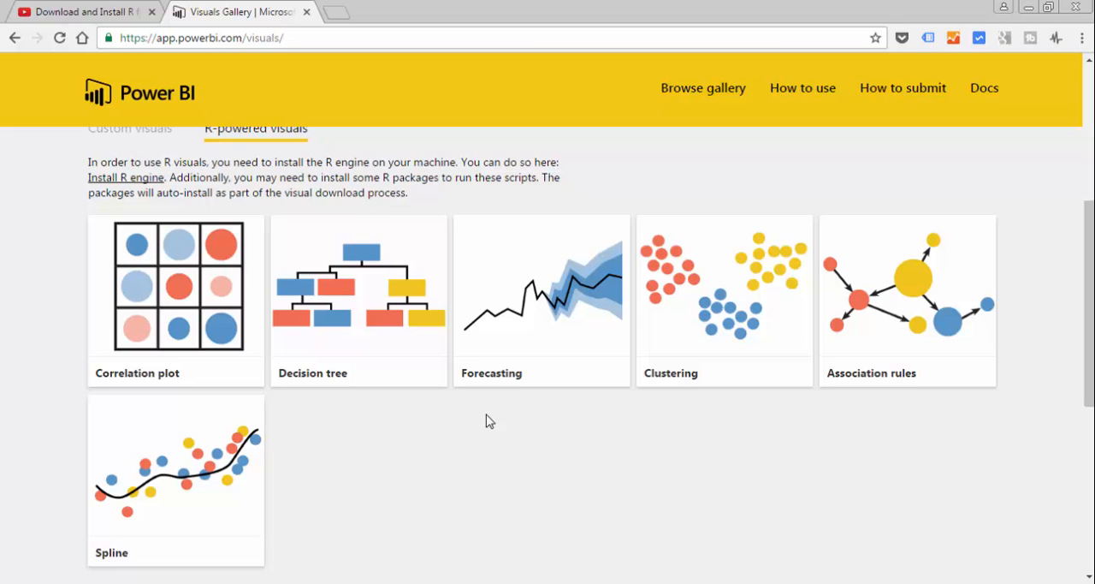
{"action": "mouse_move", "coordinate": [198, 195]}
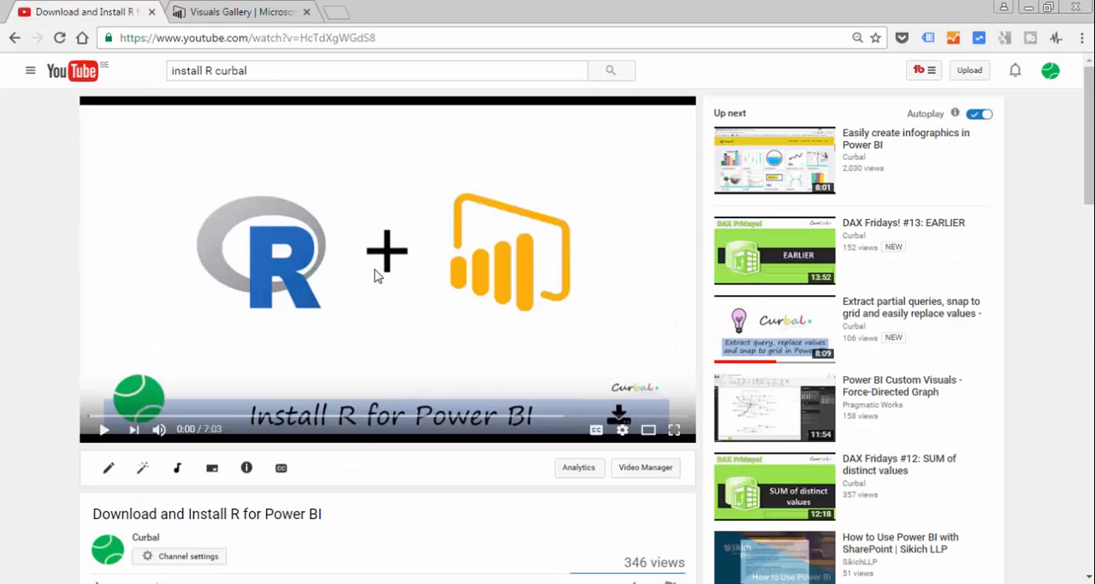
{"action": "mouse_move", "coordinate": [332, 377]}
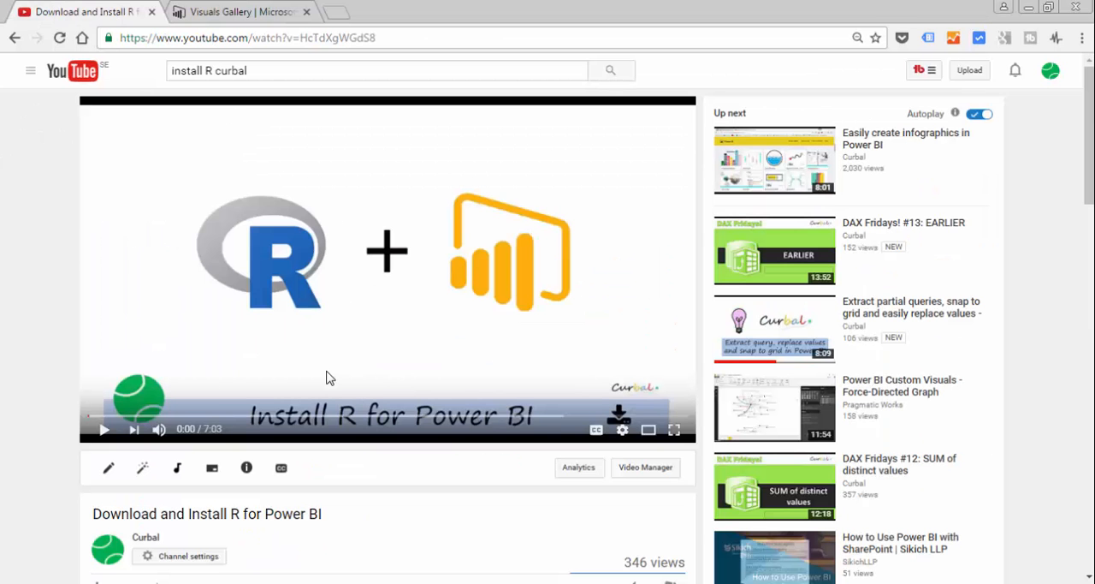
{"action": "mouse_move", "coordinate": [319, 150]}
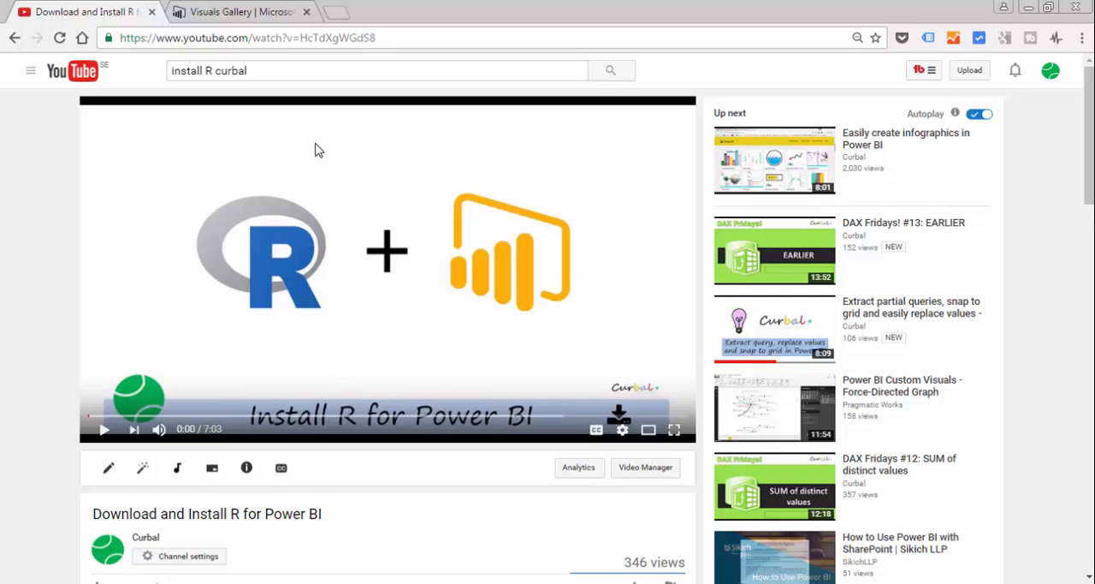
{"action": "left_click", "coordinate": [240, 10]}
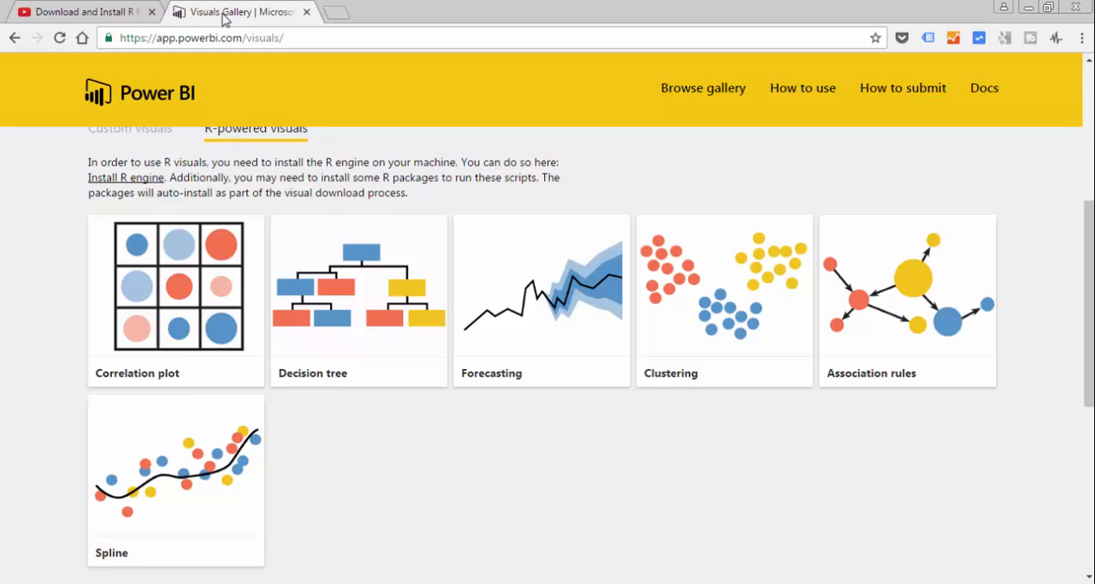
{"action": "mouse_move", "coordinate": [374, 281]}
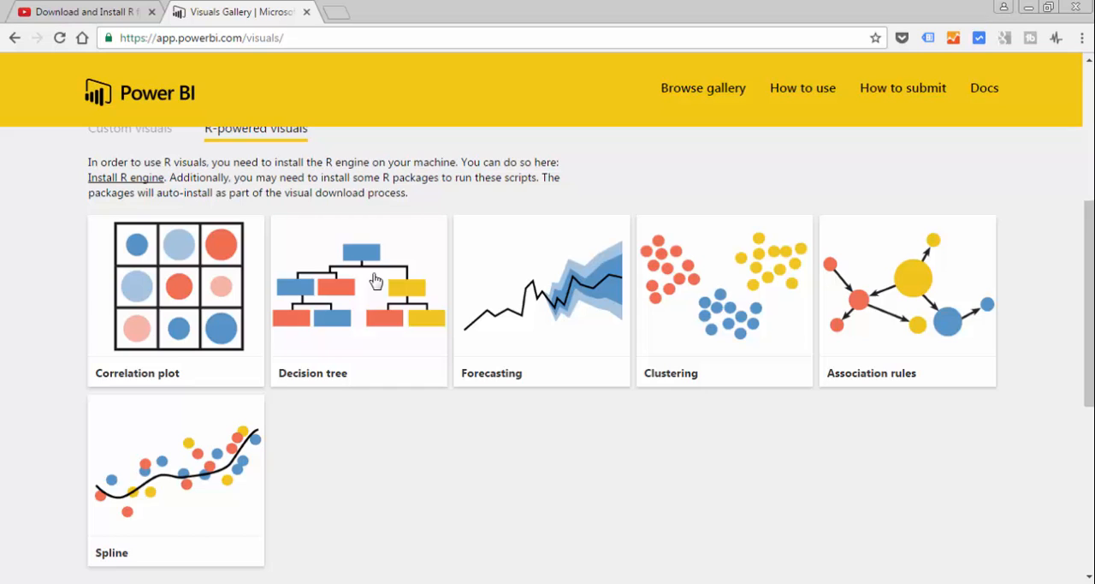
View the Decision tree visual's details, note its R requirement, and download the sample report.
{"action": "left_click", "coordinate": [360, 287]}
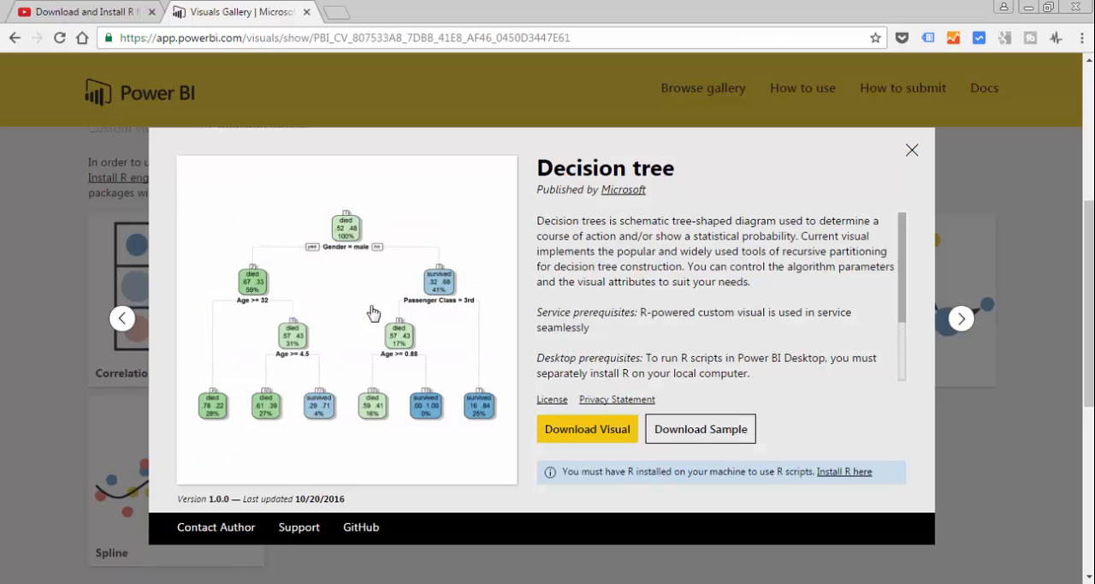
{"action": "mouse_move", "coordinate": [476, 407]}
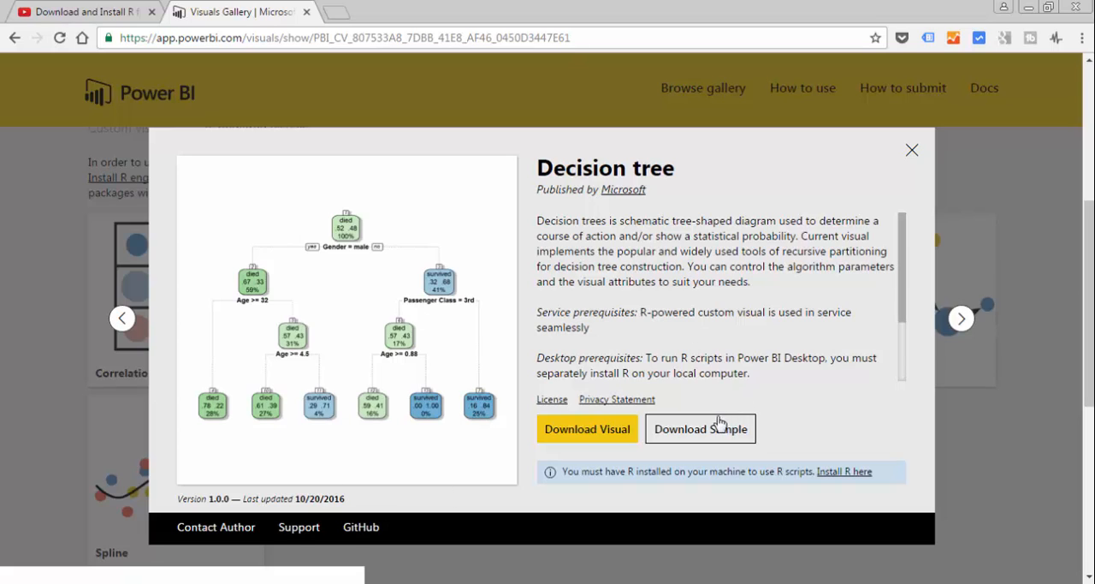
{"action": "mouse_move", "coordinate": [710, 441]}
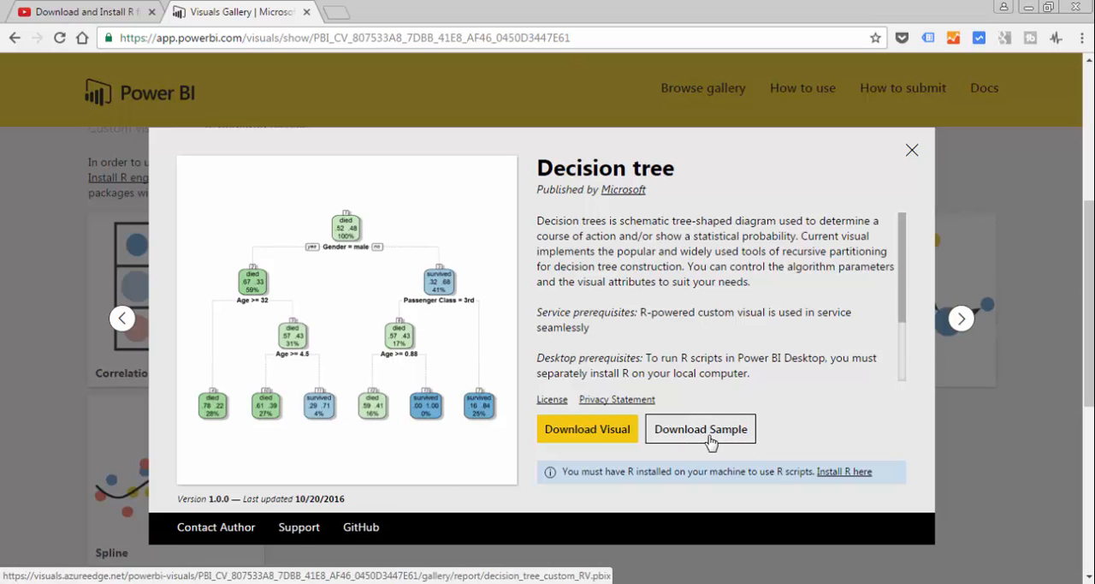
{"action": "mouse_move", "coordinate": [708, 438]}
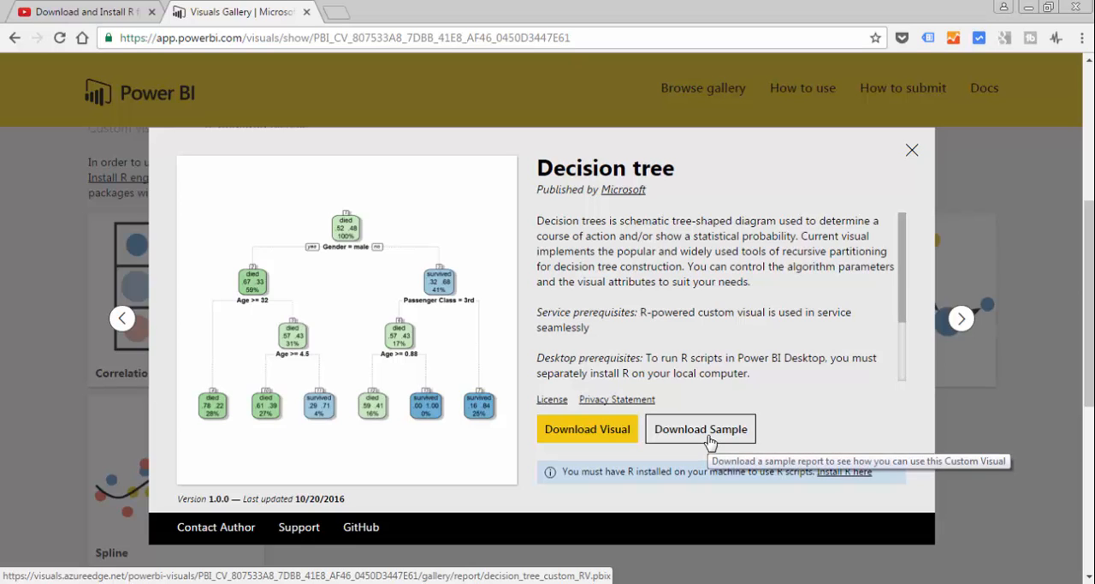
{"action": "mouse_move", "coordinate": [610, 431]}
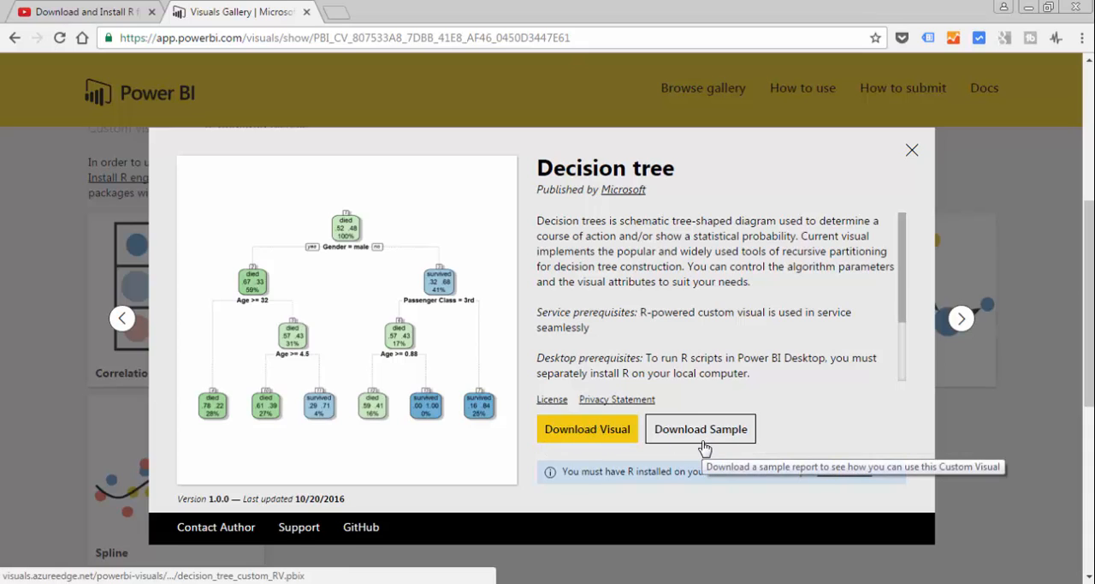
{"action": "mouse_move", "coordinate": [603, 431]}
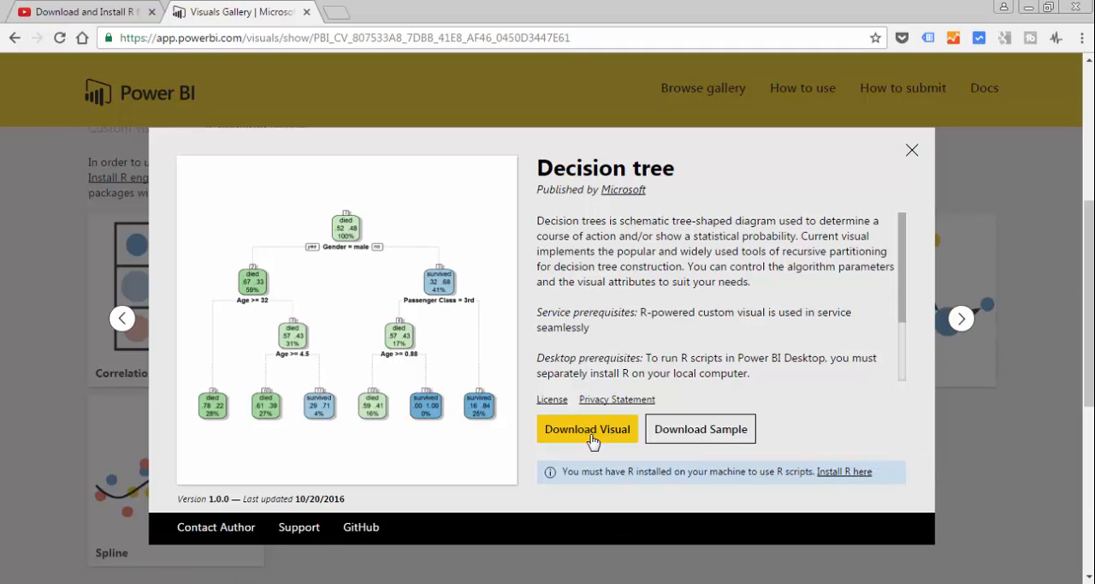
{"action": "mouse_move", "coordinate": [600, 448]}
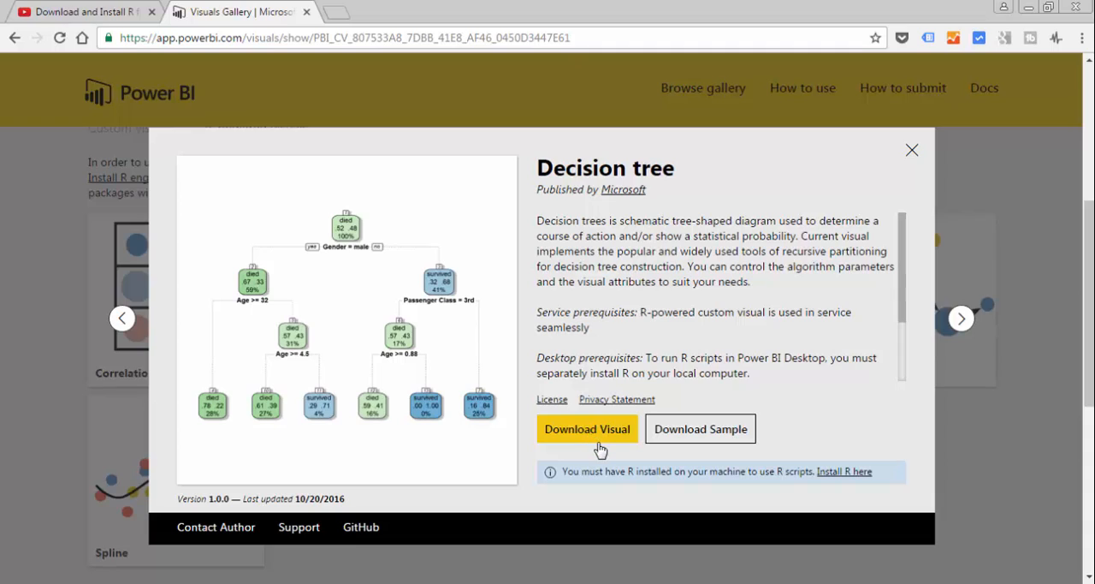
{"action": "left_click_drag", "start_coordinate": [565, 470], "coordinate": [671, 471]}
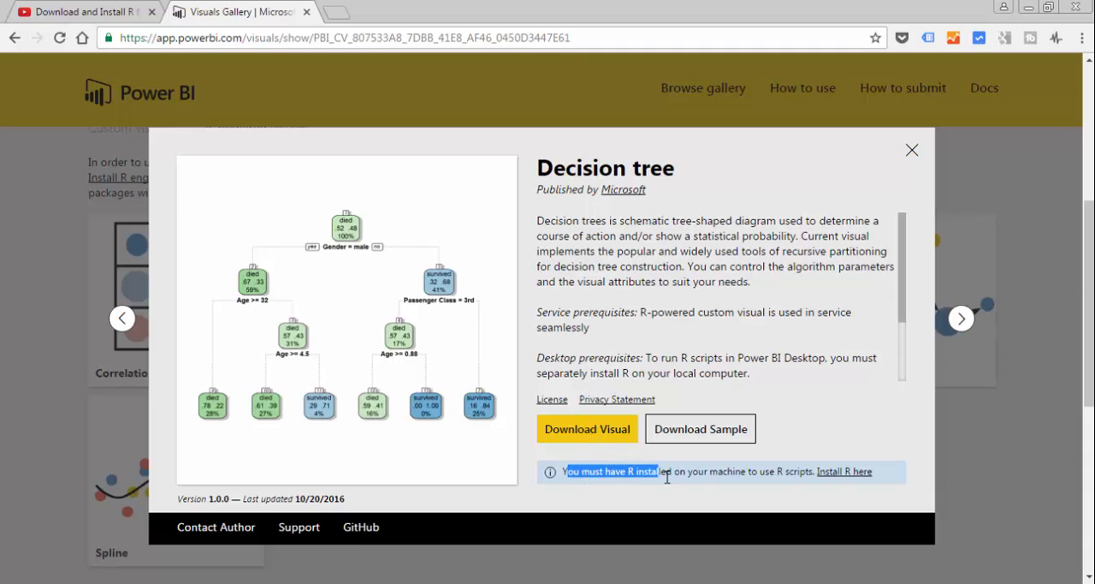
{"action": "left_click_drag", "start_coordinate": [667, 471], "coordinate": [779, 470]}
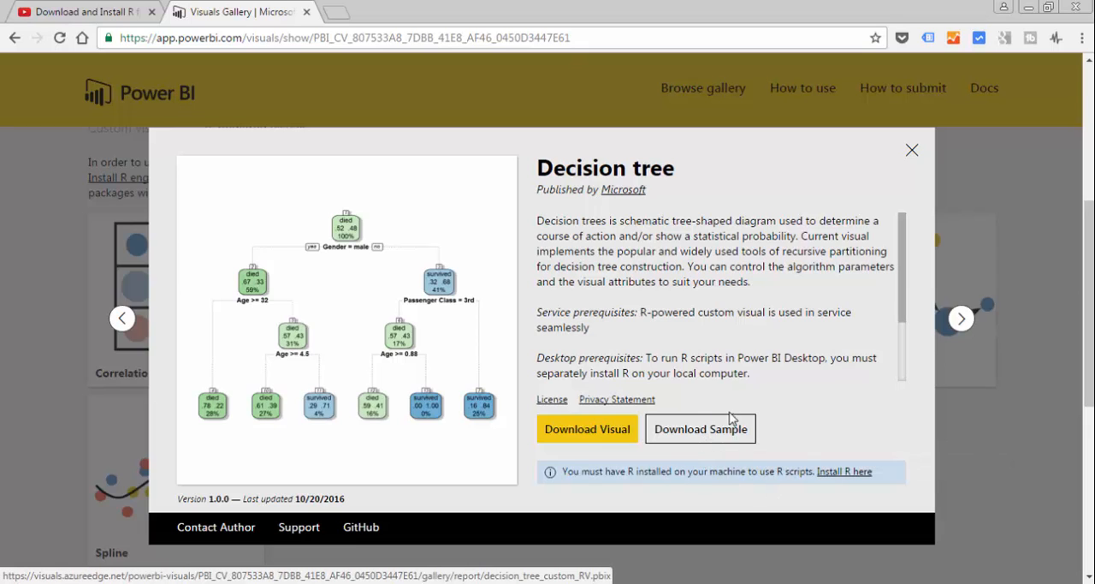
{"action": "mouse_move", "coordinate": [718, 427]}
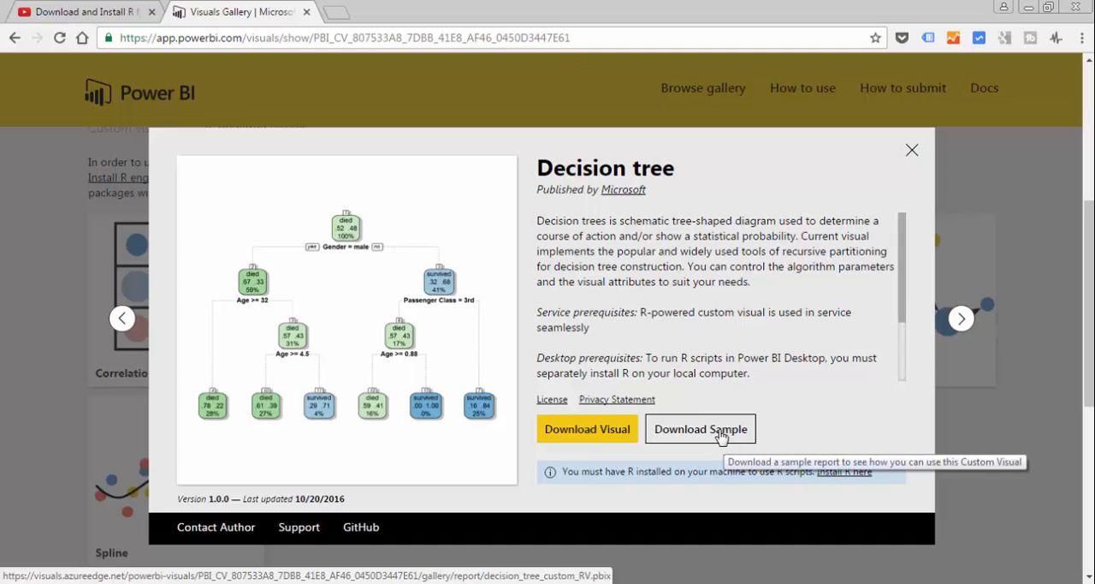
{"action": "left_click", "coordinate": [700, 428]}
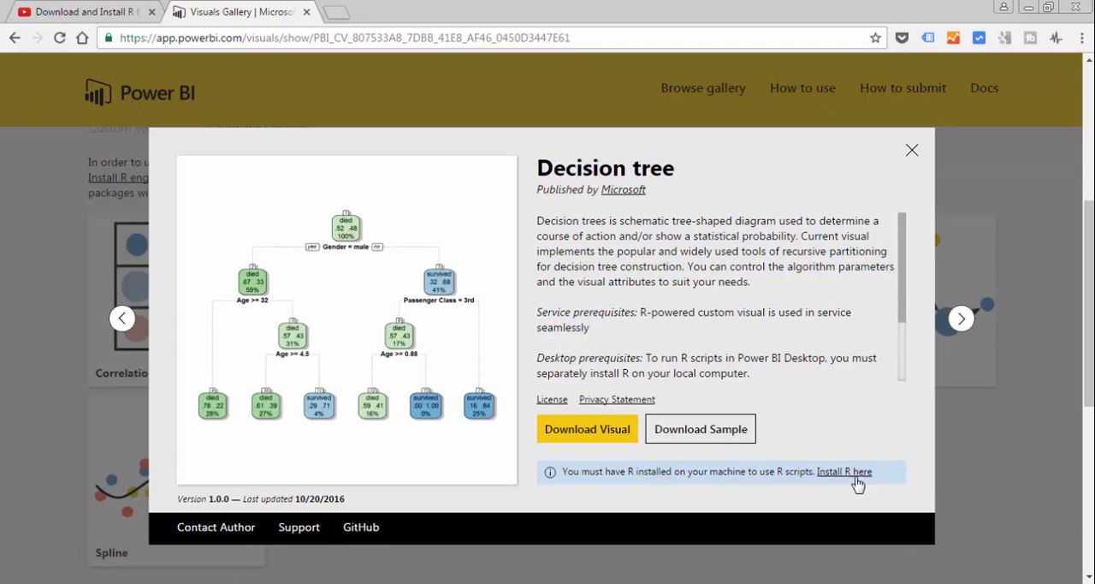
{"action": "mouse_move", "coordinate": [767, 291]}
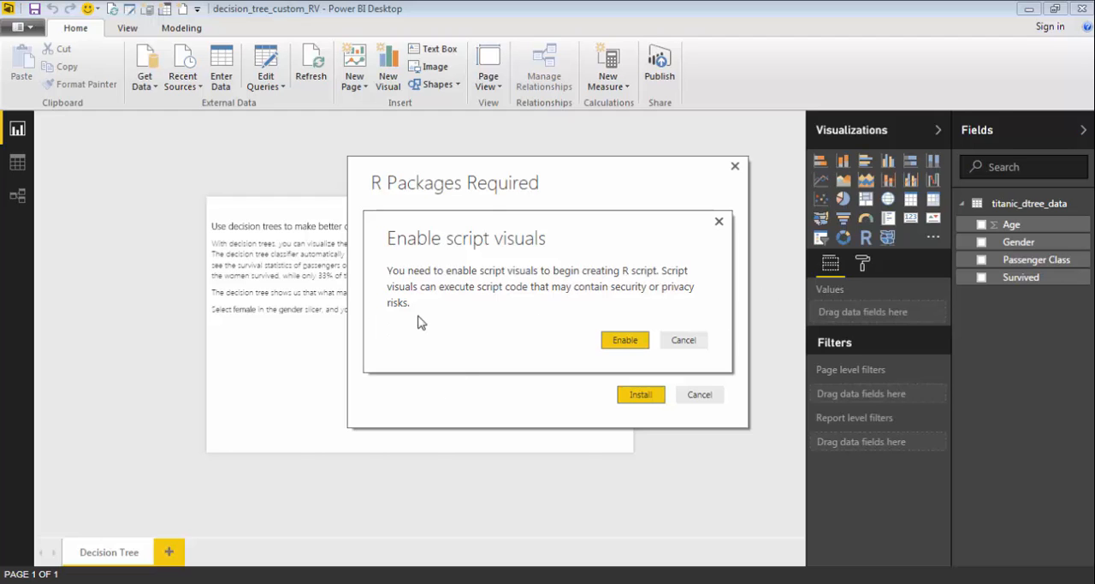
{"action": "mouse_move", "coordinate": [470, 363]}
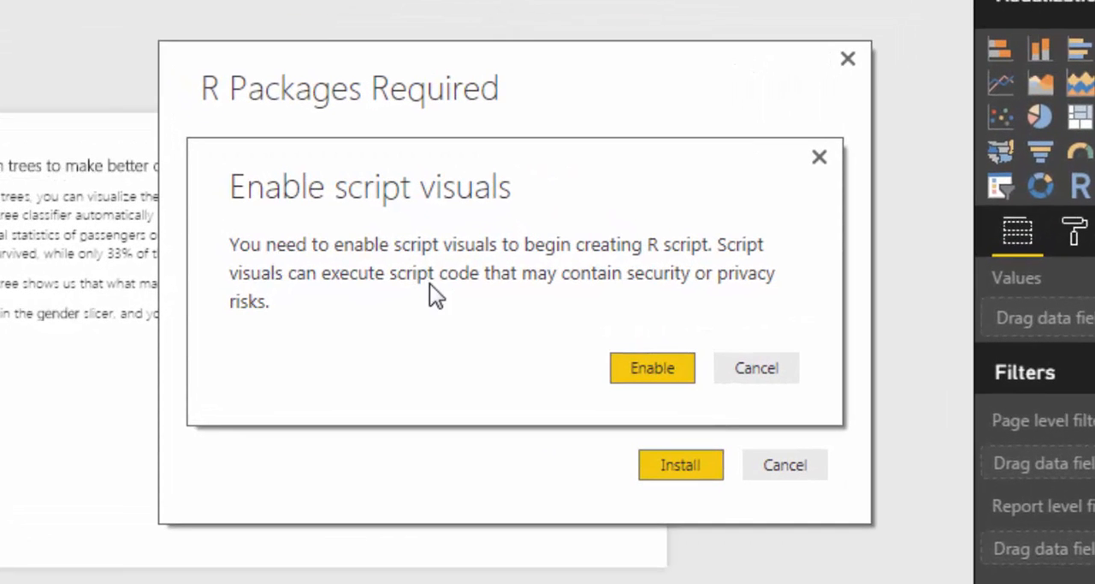
{"action": "mouse_move", "coordinate": [505, 288]}
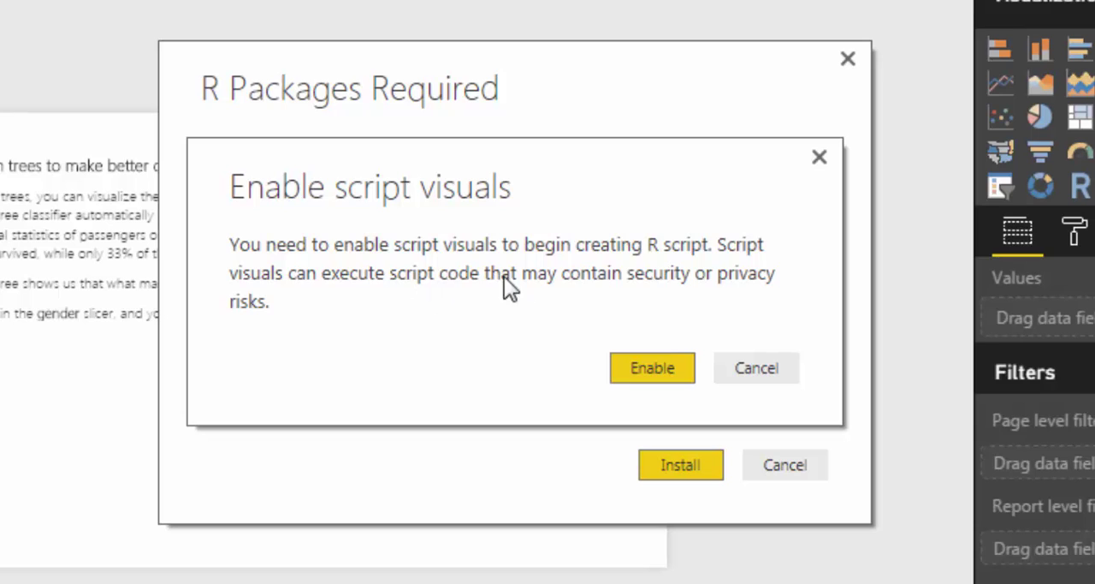
Enable script visuals, install the required rpart.plot R package and dismiss the success message.
{"action": "left_click", "coordinate": [652, 367]}
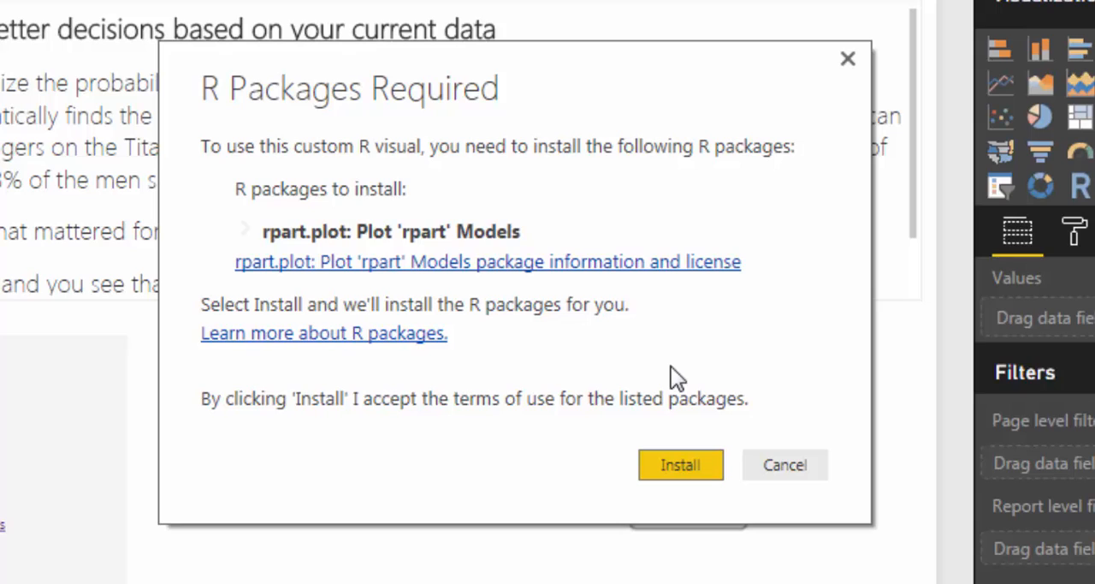
{"action": "mouse_move", "coordinate": [565, 346]}
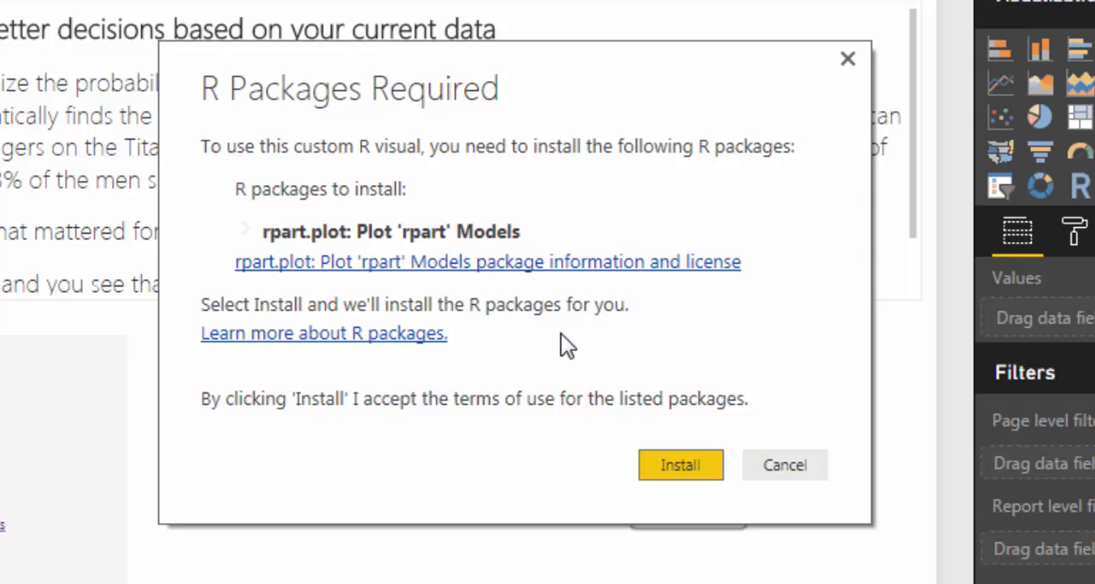
{"action": "mouse_move", "coordinate": [304, 236]}
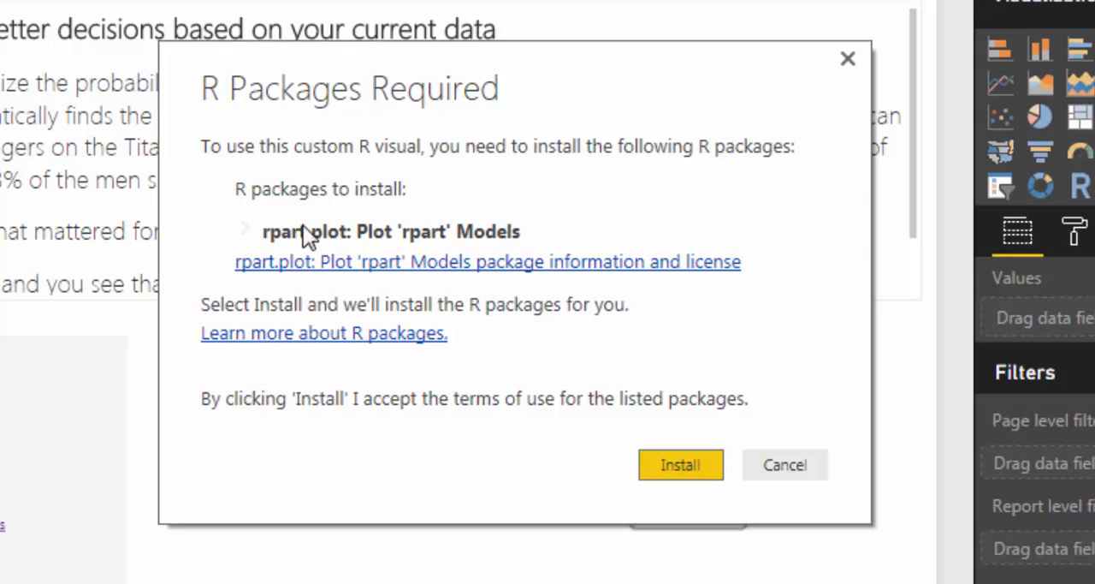
{"action": "mouse_move", "coordinate": [305, 253]}
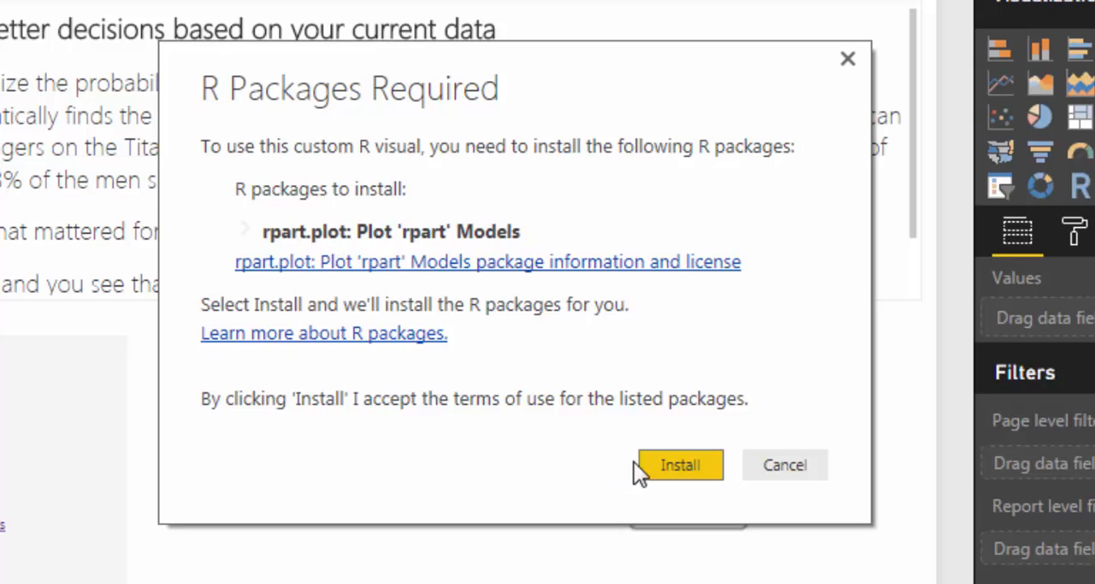
{"action": "left_click", "coordinate": [682, 463]}
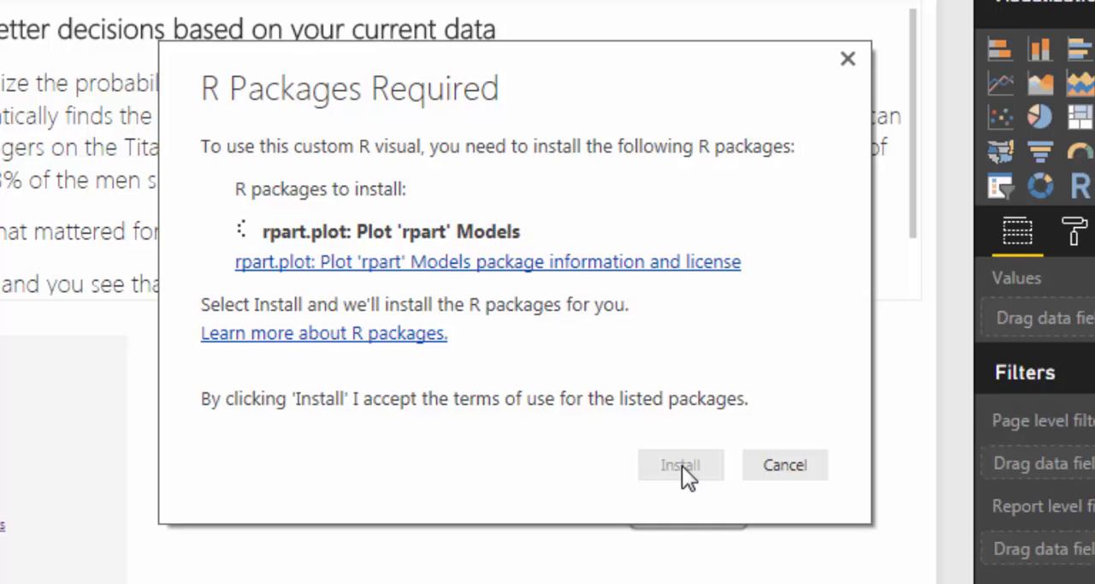
{"action": "left_click", "coordinate": [681, 465]}
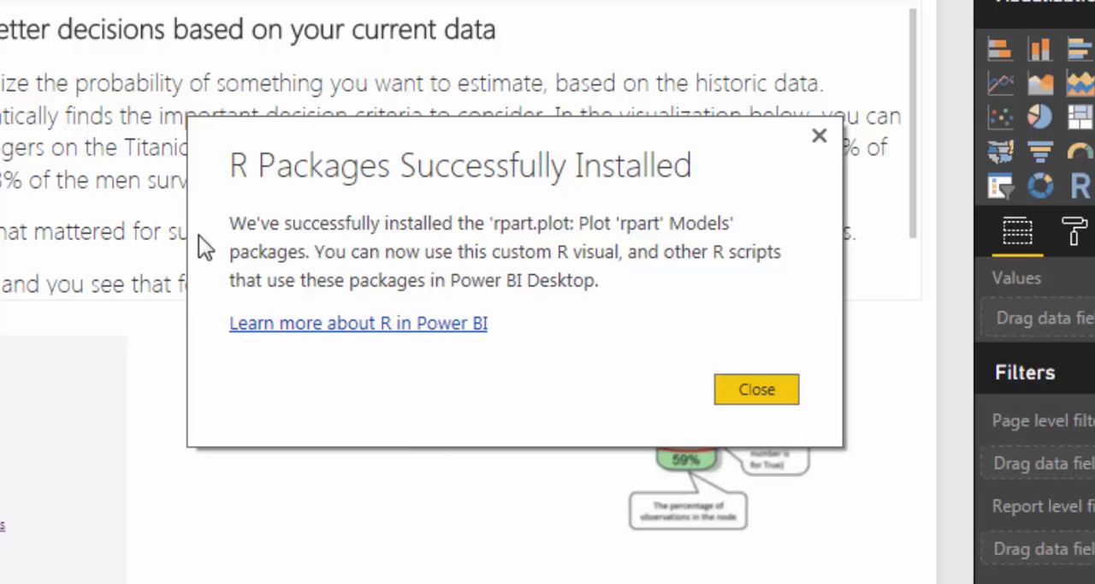
{"action": "mouse_move", "coordinate": [561, 325]}
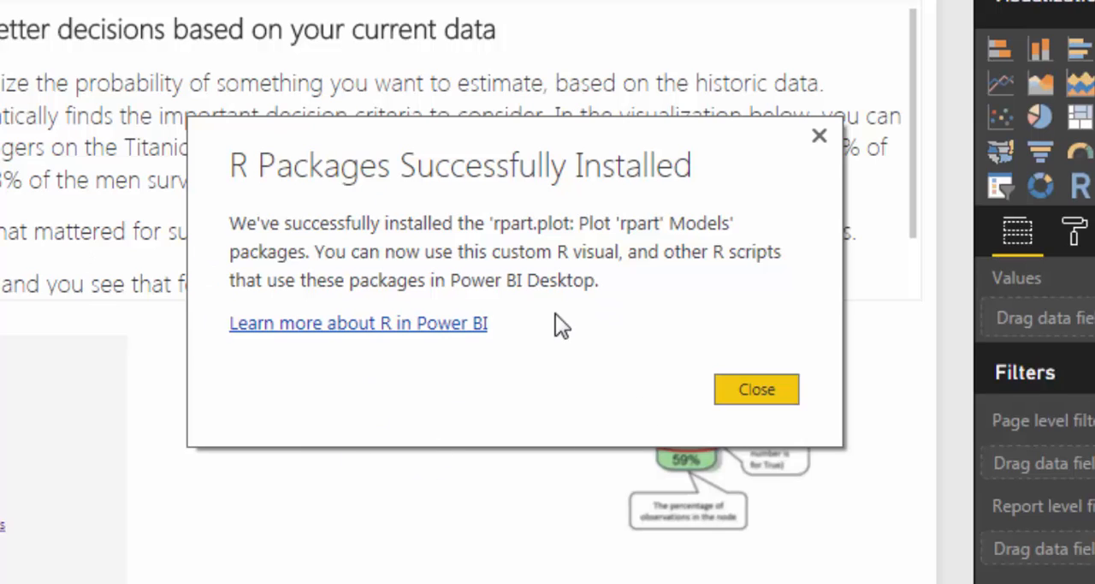
{"action": "mouse_move", "coordinate": [770, 420]}
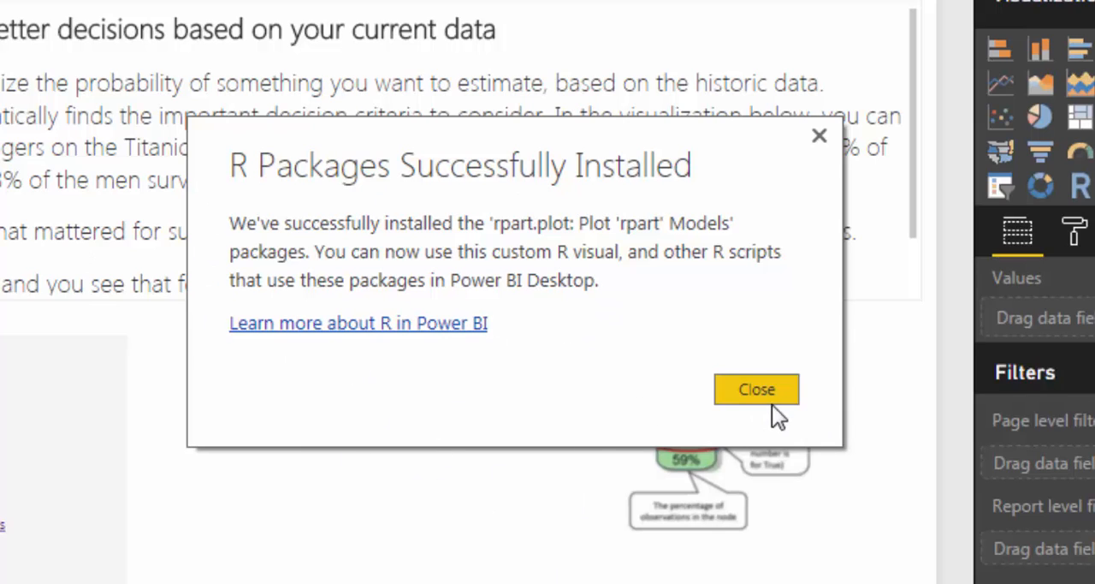
{"action": "left_click", "coordinate": [757, 389]}
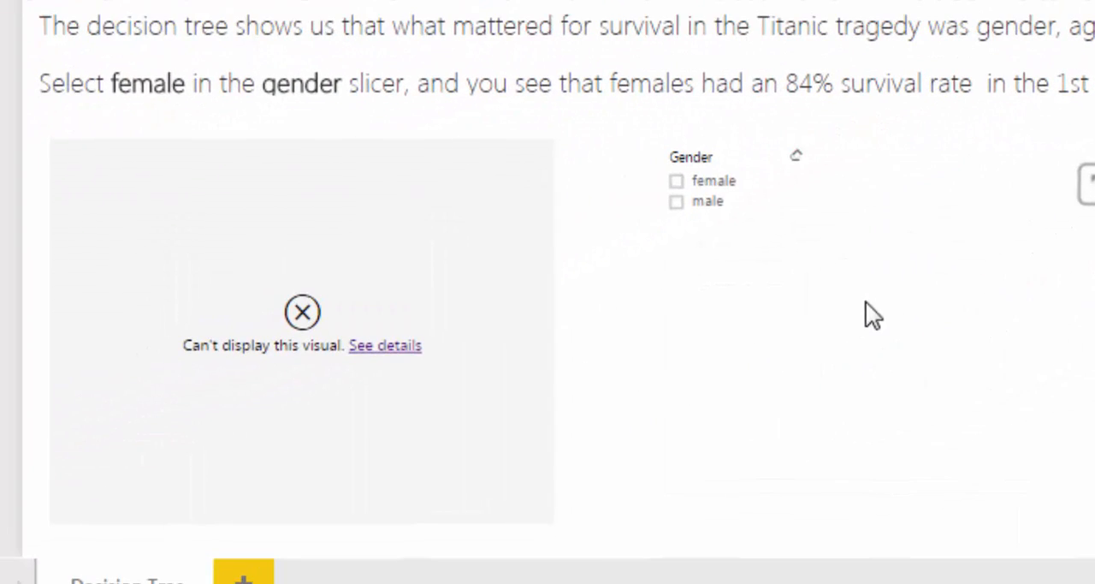
Filter the decision tree by Gender, trying female and male passengers alternately.
{"action": "left_click", "coordinate": [678, 181]}
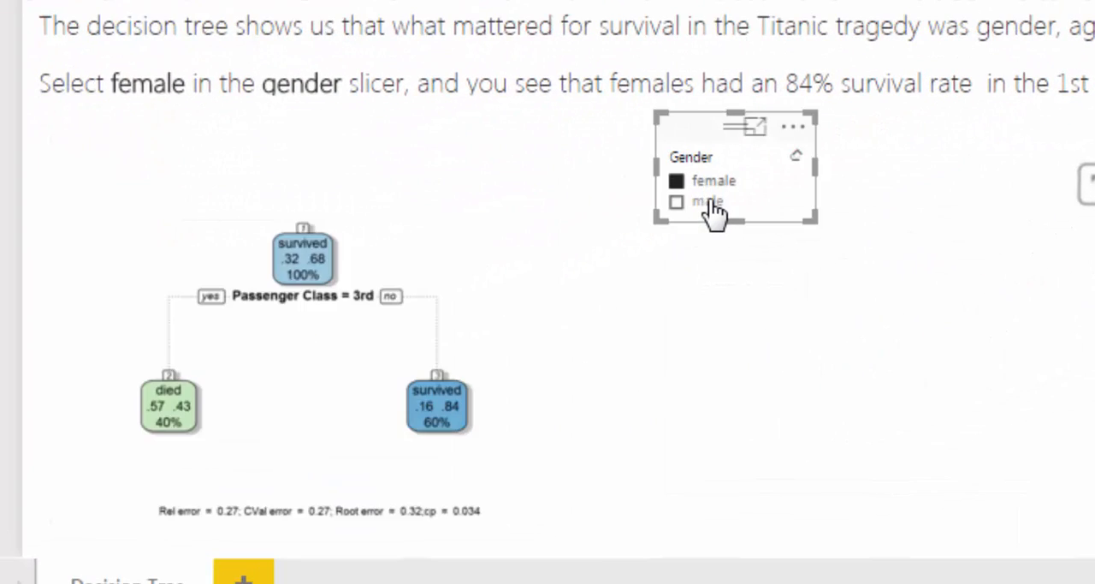
{"action": "left_click", "coordinate": [678, 202]}
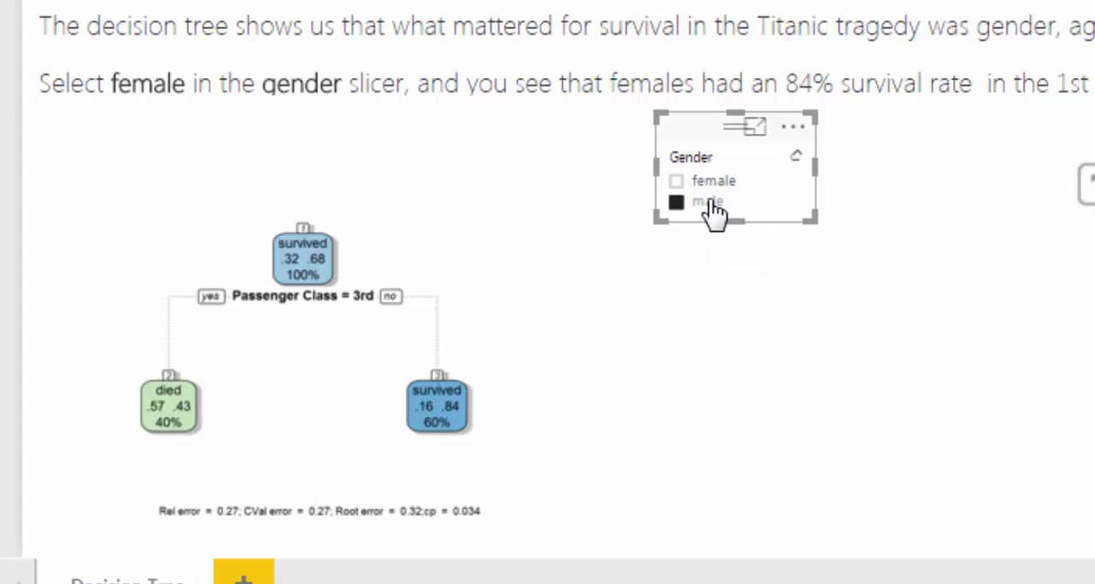
{"action": "left_click", "coordinate": [674, 179]}
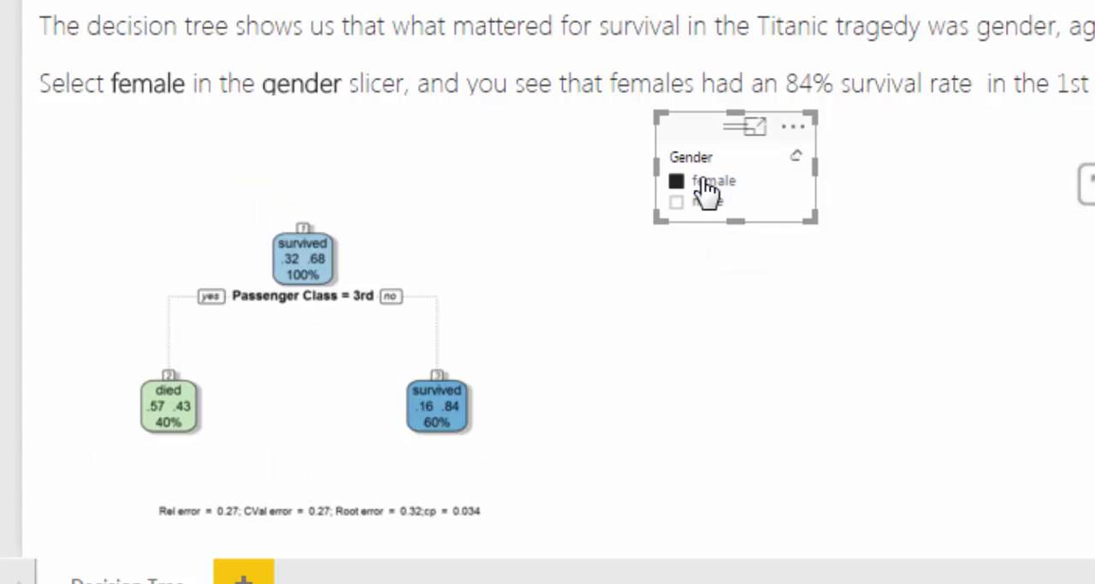
{"action": "left_click", "coordinate": [676, 202]}
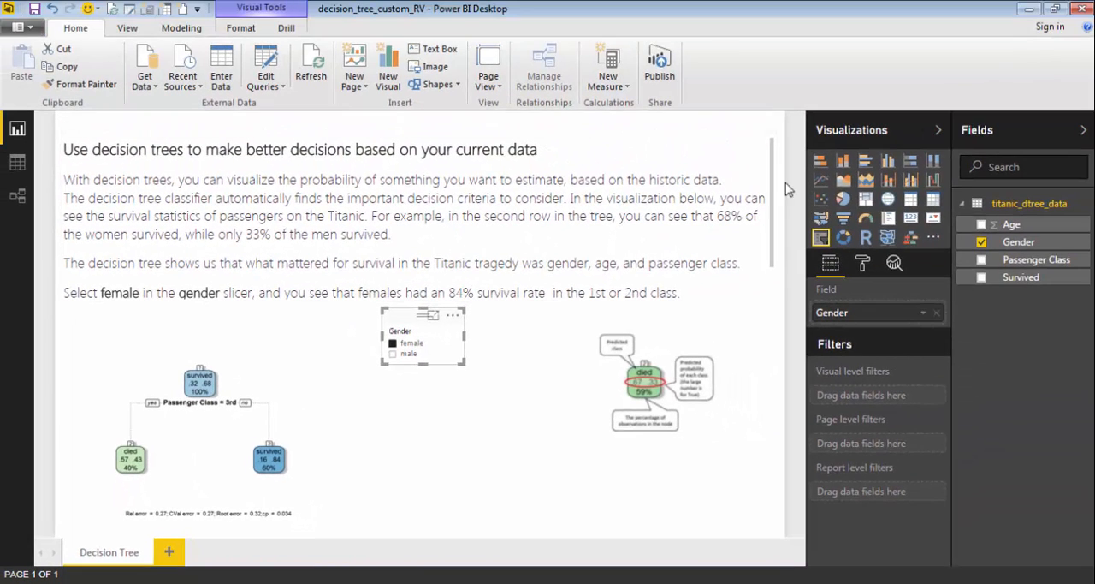
{"action": "scroll", "scroll_direction": "down", "scroll_amount": 3}
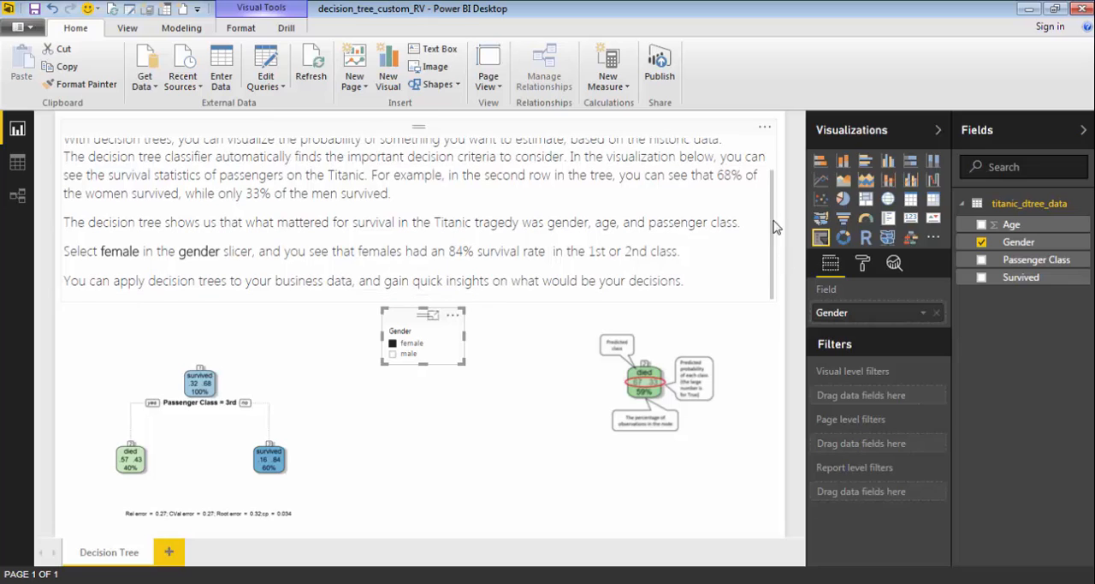